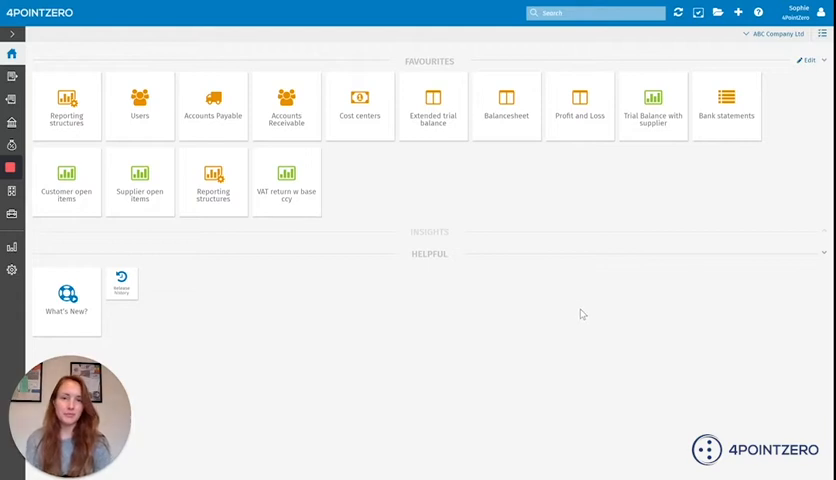
{"action": "mouse_move", "coordinate": [402, 214]}
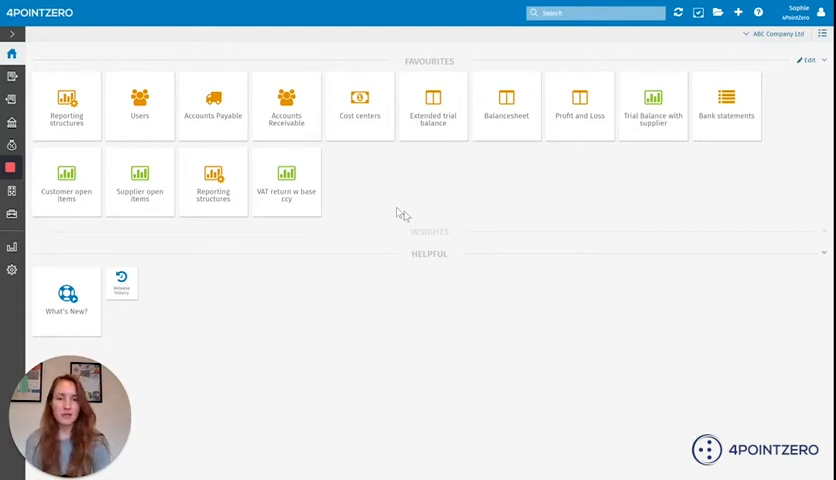
{"action": "mouse_move", "coordinate": [384, 244]}
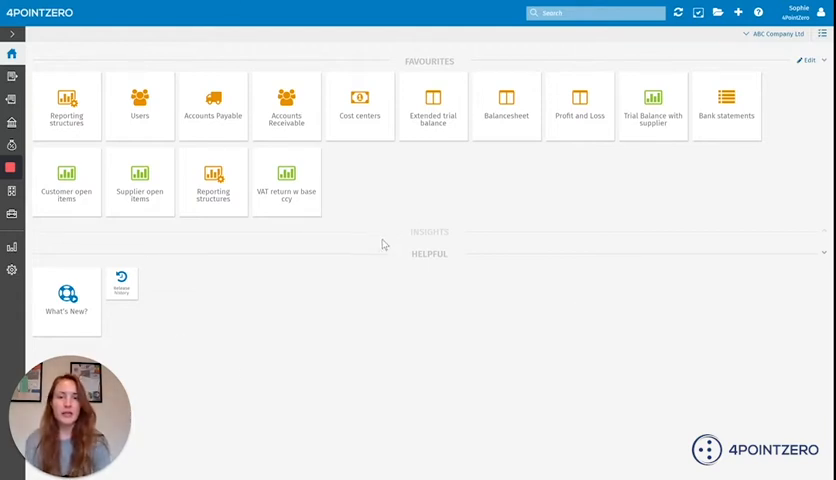
{"action": "mouse_move", "coordinate": [728, 278]}
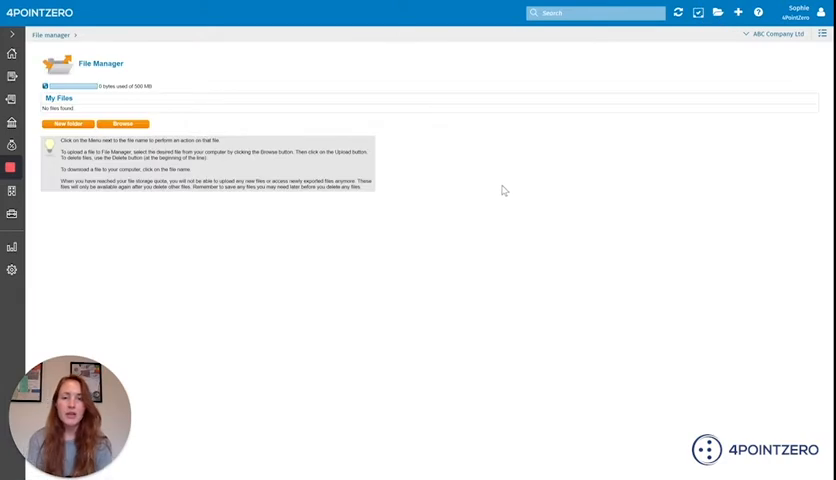
{"action": "mouse_move", "coordinate": [488, 192]}
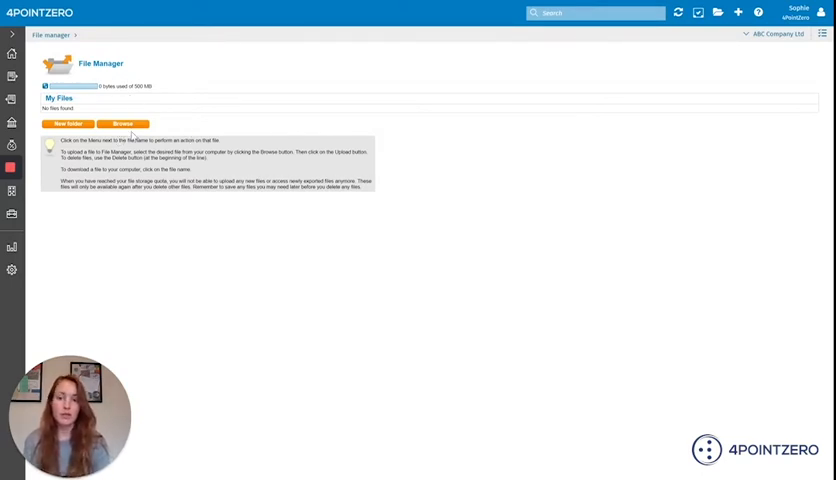
{"action": "mouse_move", "coordinate": [168, 120]}
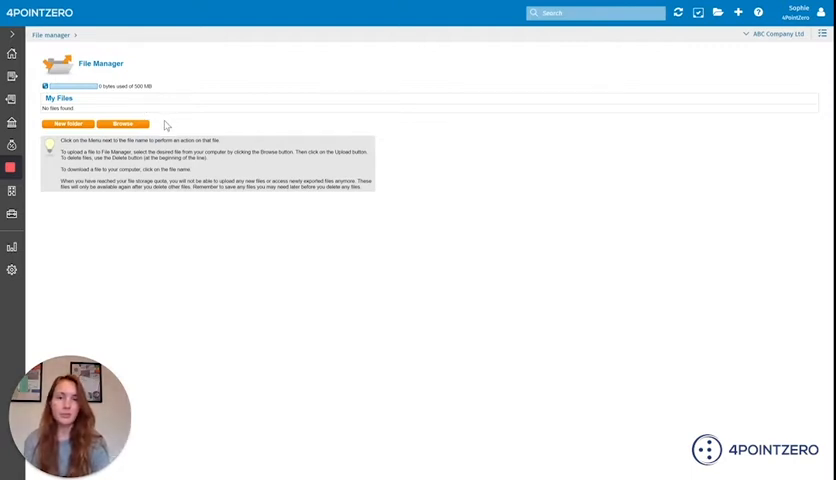
{"action": "mouse_move", "coordinate": [294, 238]}
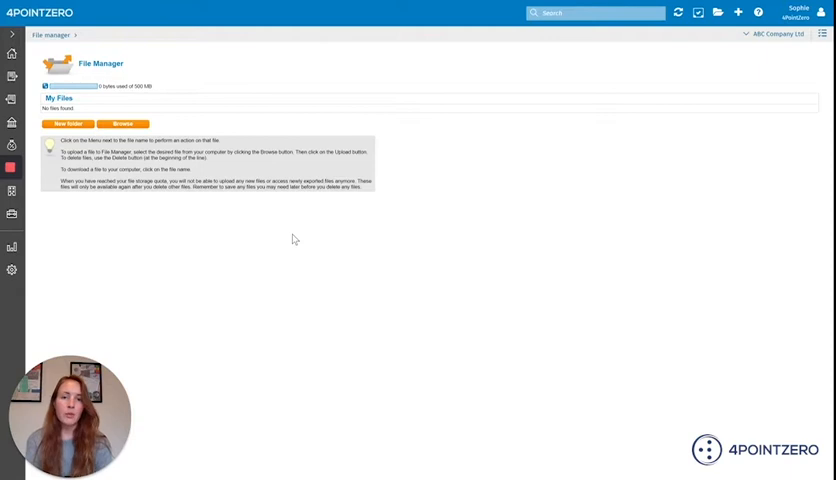
{"action": "mouse_move", "coordinate": [456, 210]}
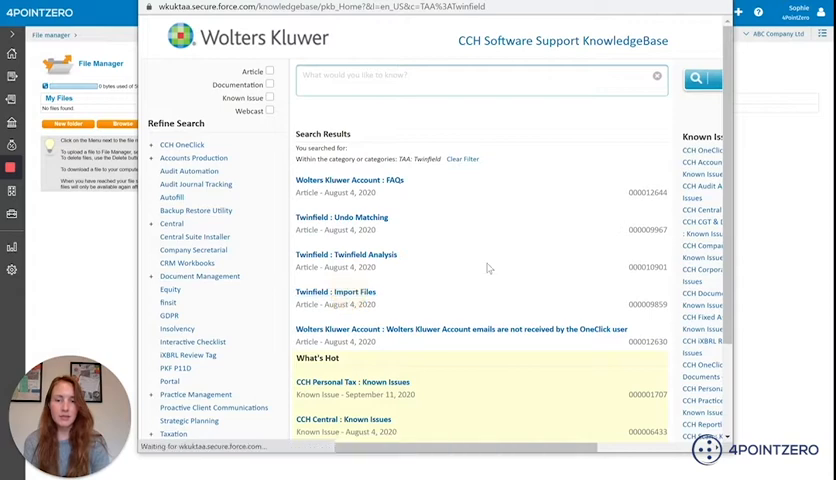
Open the 'Twinfield: Import Files' KnowledgeBase article and scroll to its template zip download.
{"action": "left_click", "coordinate": [332, 292]}
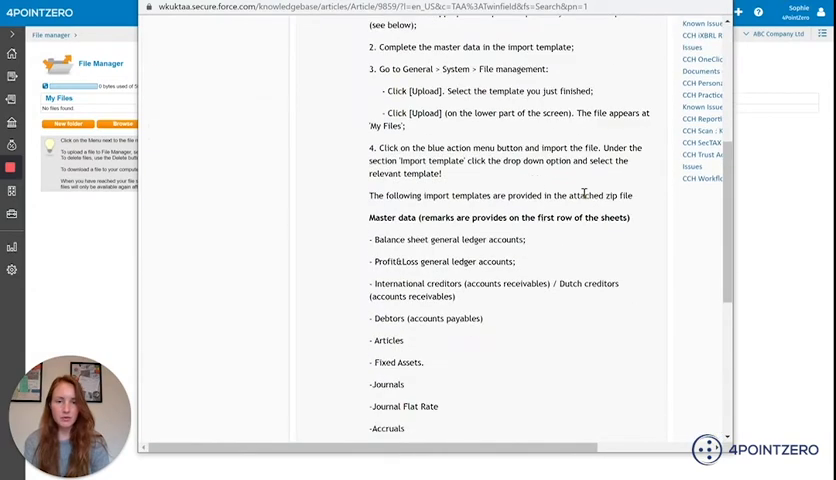
{"action": "scroll", "scroll_direction": "down", "scroll_amount": 3}
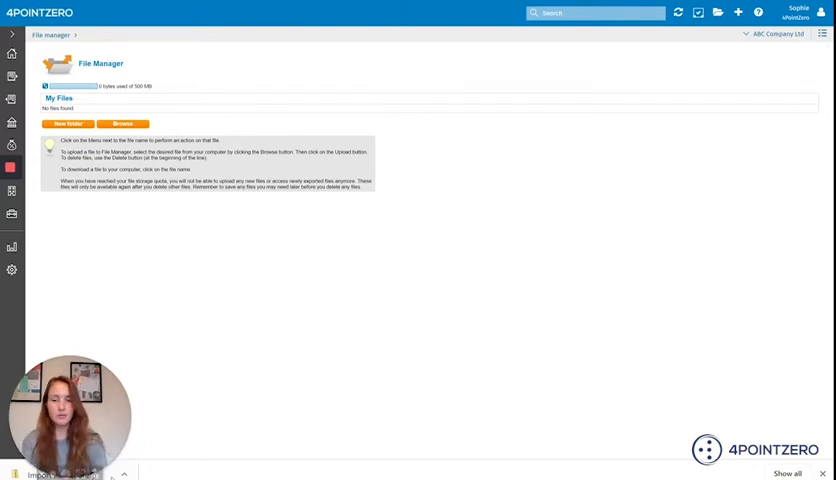
{"action": "mouse_move", "coordinate": [424, 316]}
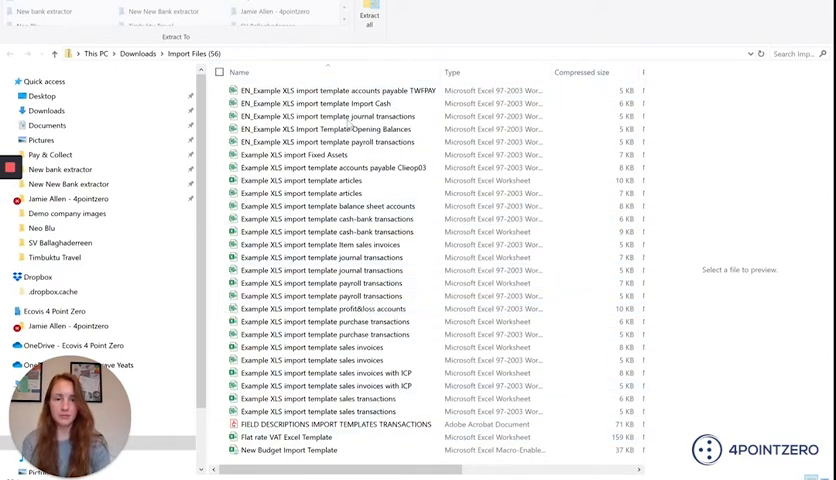
Open the EN_Example XLS journal transactions import template from Downloads > Import Files into Excel.
{"action": "left_click", "coordinate": [320, 384]}
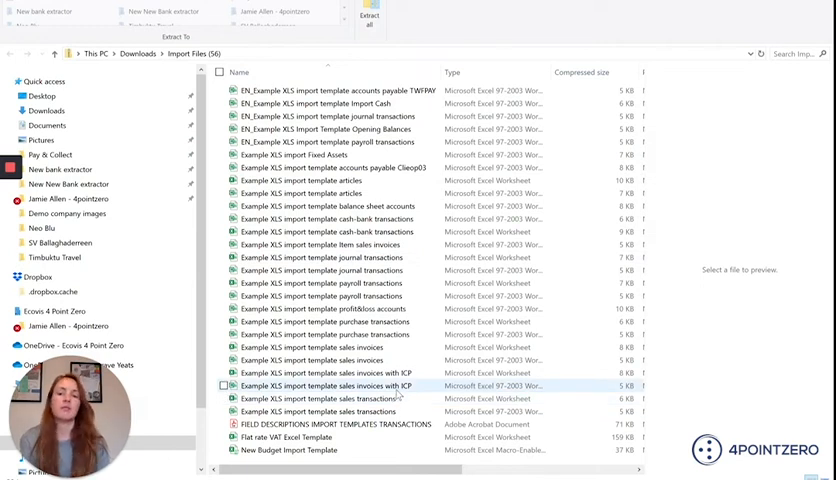
{"action": "left_click", "coordinate": [340, 128]}
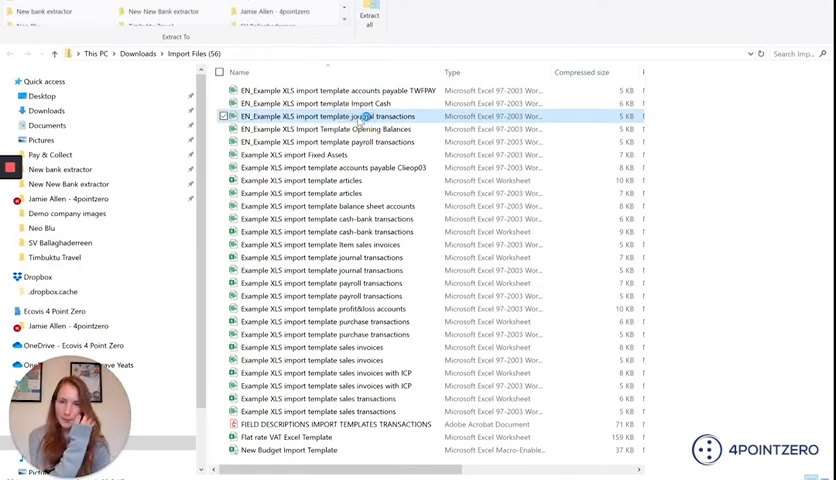
{"action": "double_click", "coordinate": [324, 116]}
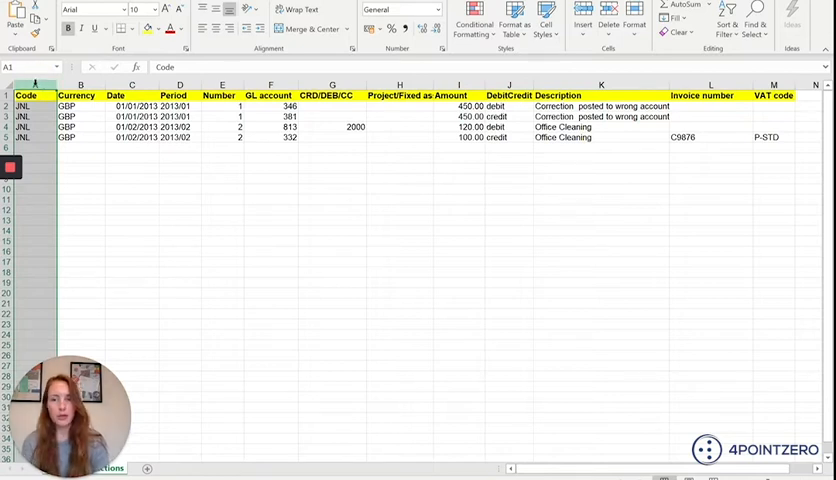
{"action": "left_click", "coordinate": [36, 104]}
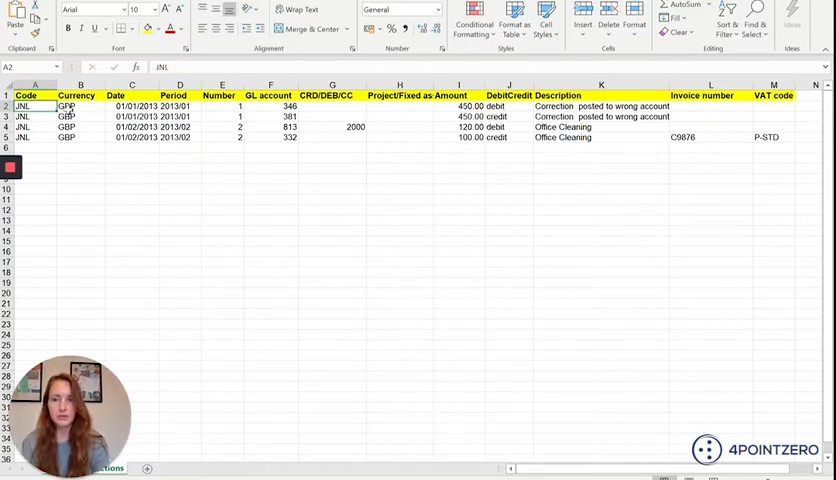
{"action": "left_click", "coordinate": [80, 104]}
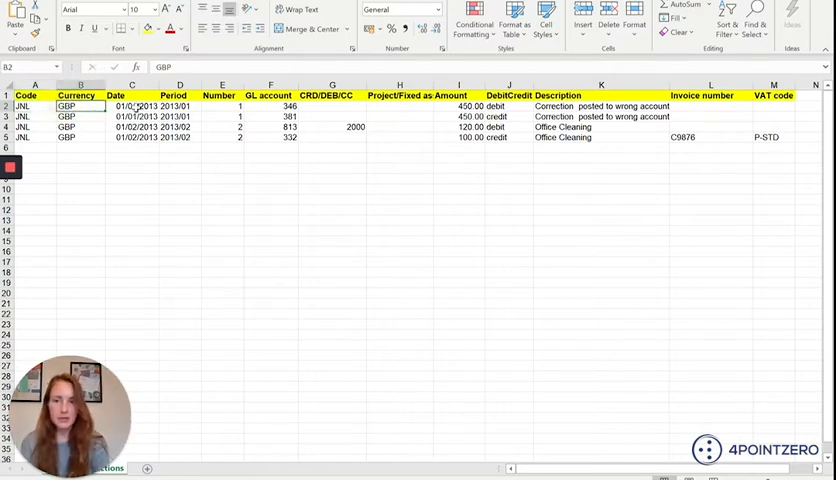
{"action": "left_click", "coordinate": [132, 106]}
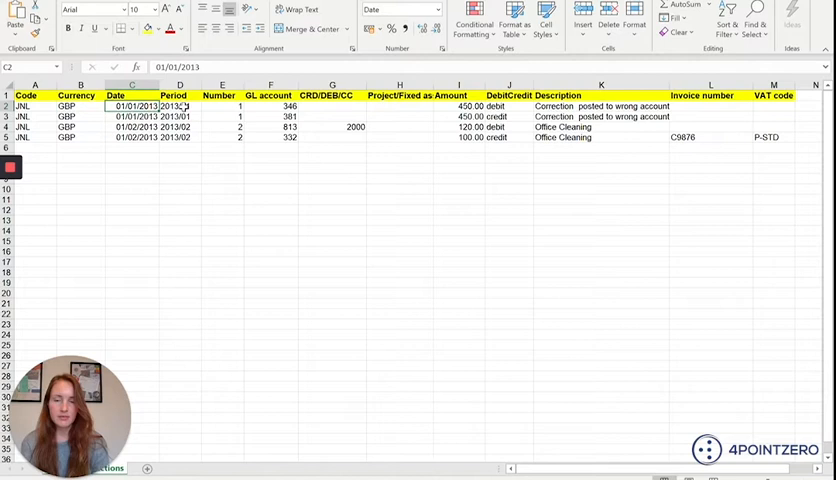
{"action": "left_click", "coordinate": [180, 106]}
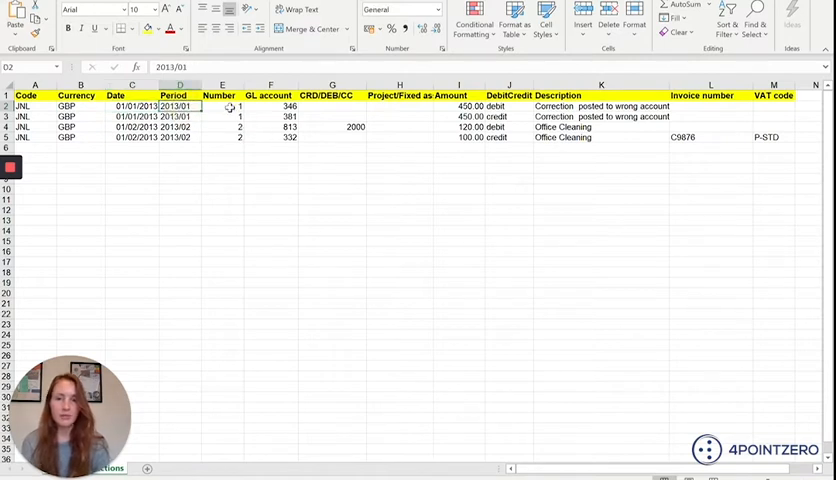
{"action": "left_click", "coordinate": [220, 106]}
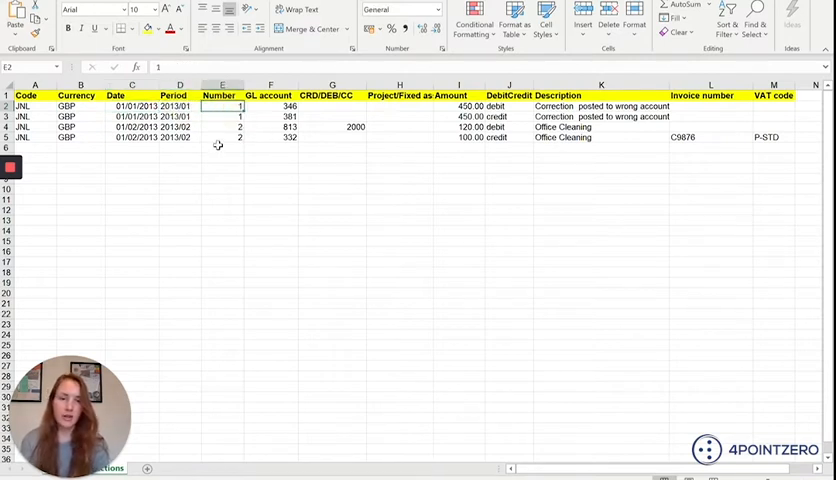
{"action": "mouse_move", "coordinate": [228, 152]}
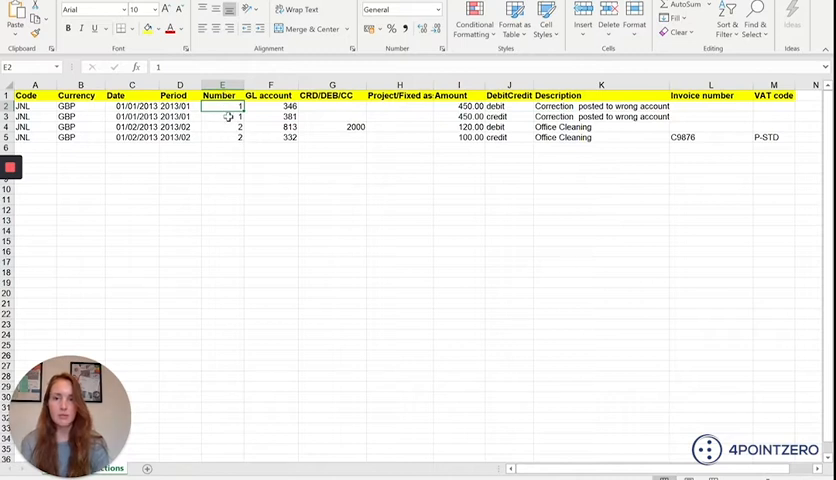
{"action": "left_click", "coordinate": [220, 116]}
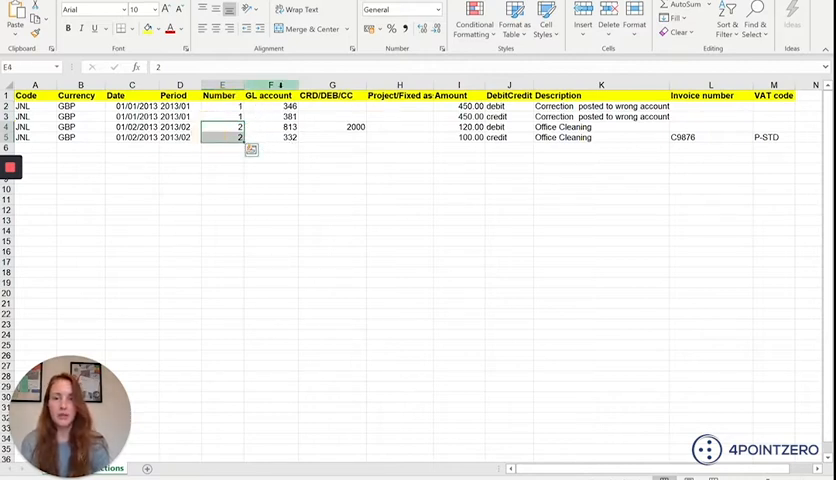
{"action": "left_click", "coordinate": [270, 96]}
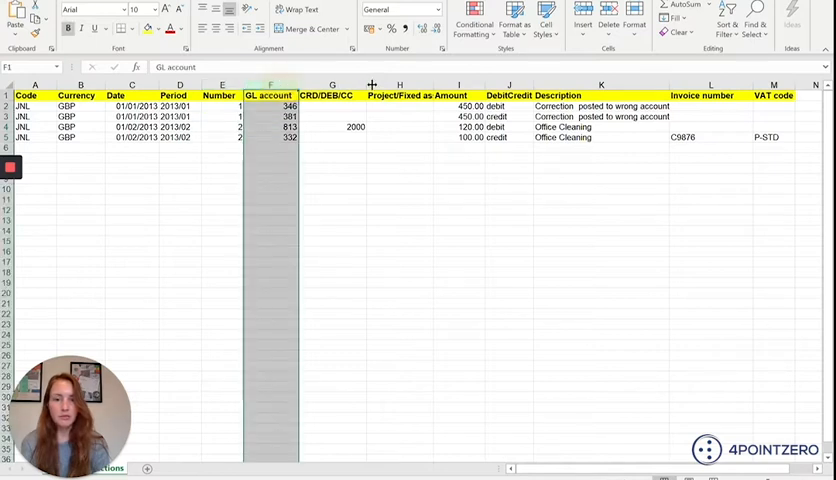
{"action": "left_click", "coordinate": [332, 96]}
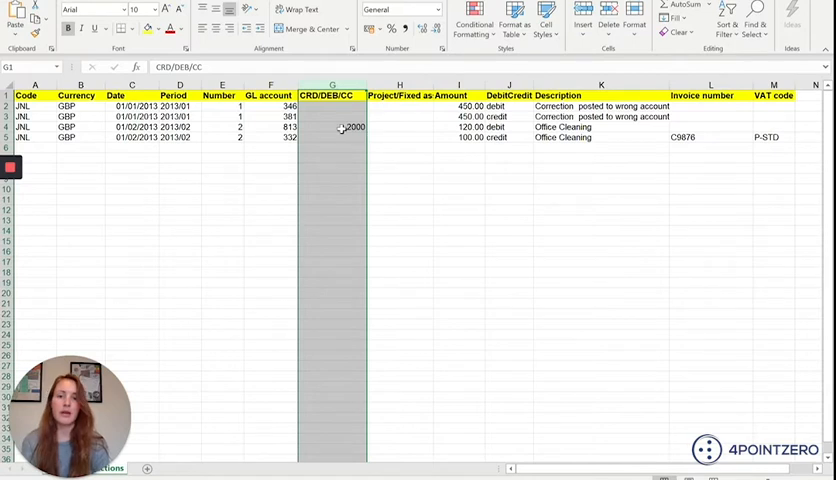
{"action": "mouse_move", "coordinate": [332, 128]}
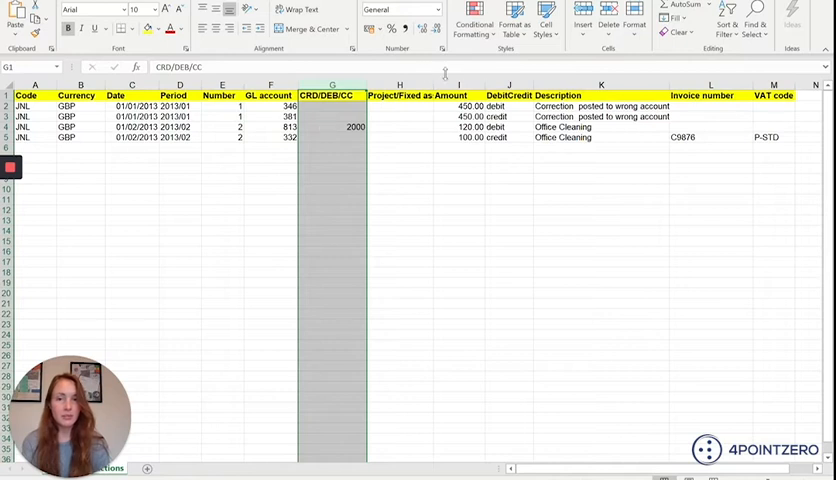
{"action": "left_click", "coordinate": [400, 84]}
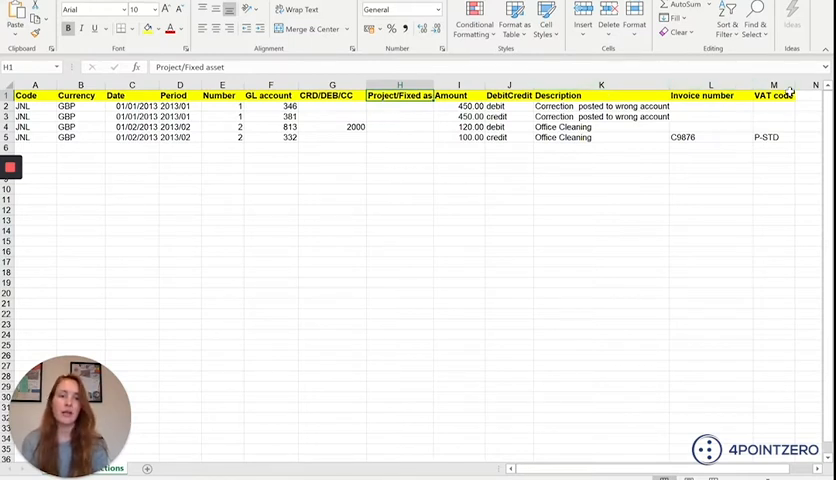
{"action": "mouse_move", "coordinate": [780, 150]}
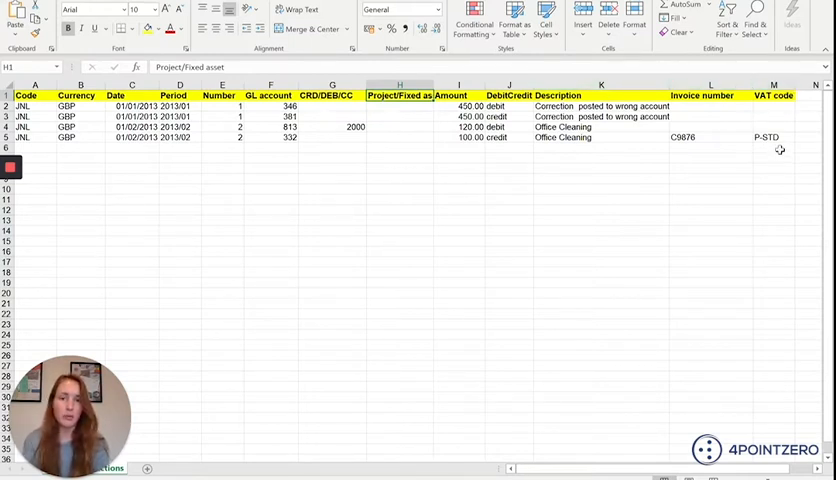
Set rows 2–5 to date 25/09/2020, period 2020/02 and GL accounts 4000, 4001, 2100, 7801.
{"action": "left_click", "coordinate": [132, 104]}
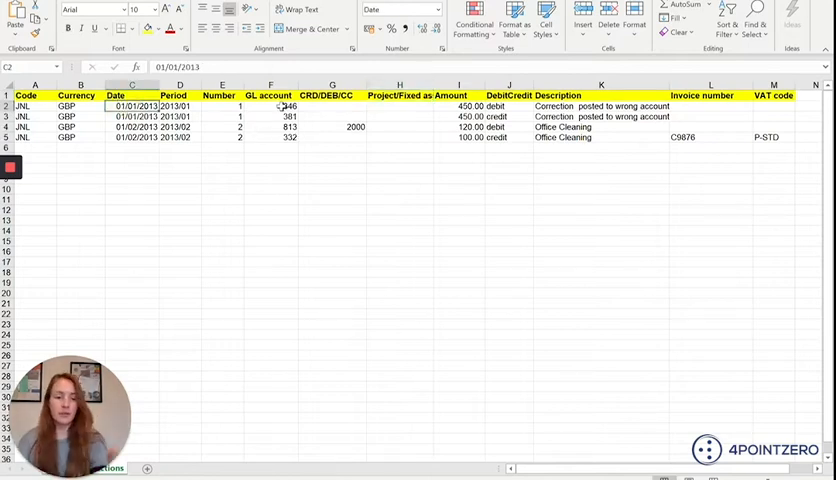
{"action": "type", "text": "25/09/"}
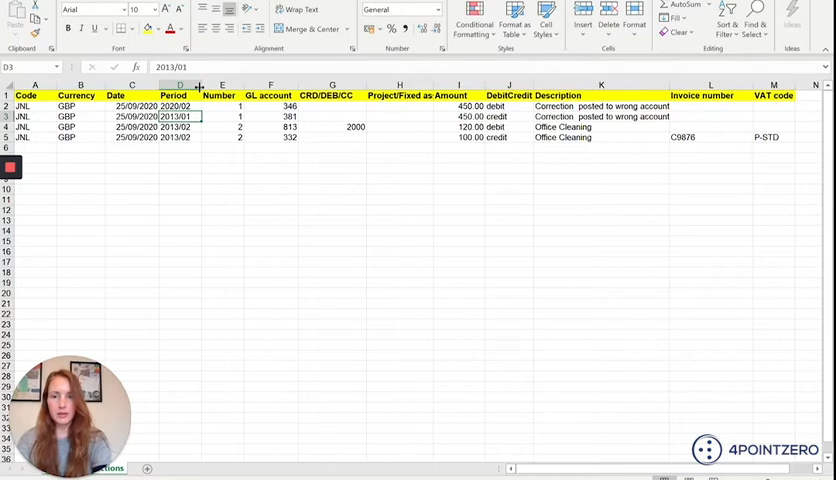
{"action": "left_click", "coordinate": [180, 106]}
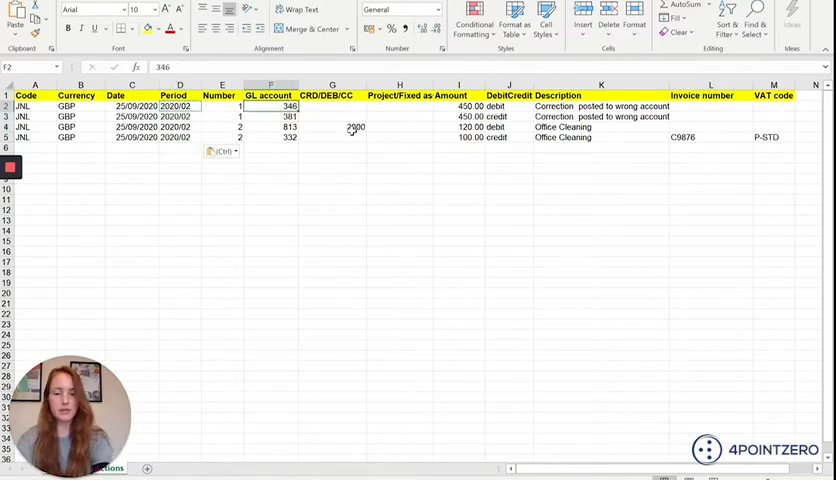
{"action": "type", "text": "4000"}
{"action": "left_click", "coordinate": [272, 116]}
{"action": "type", "text": "4001"}
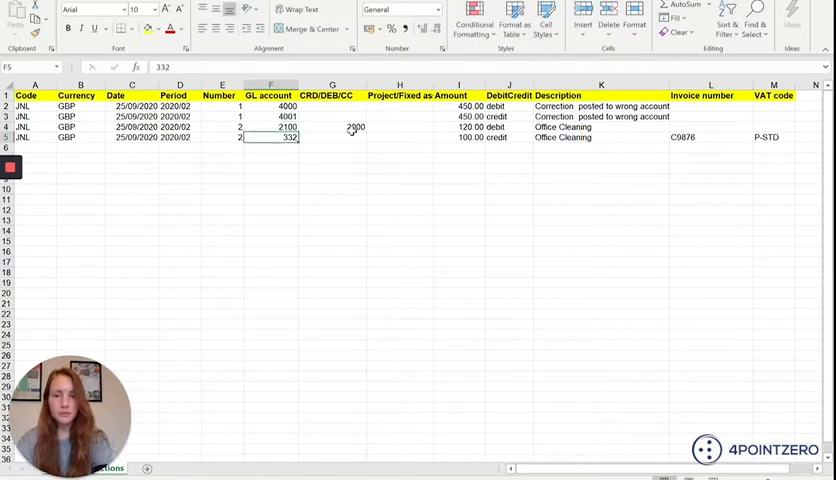
{"action": "left_click", "coordinate": [332, 128]}
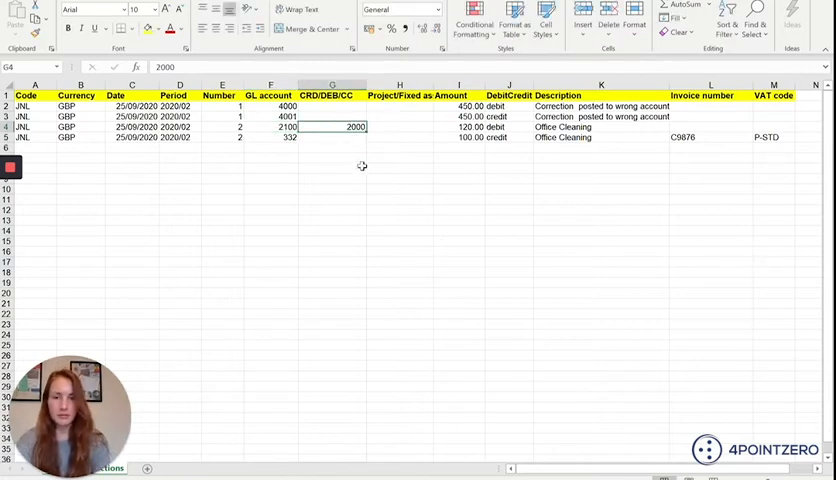
{"action": "mouse_move", "coordinate": [292, 176]}
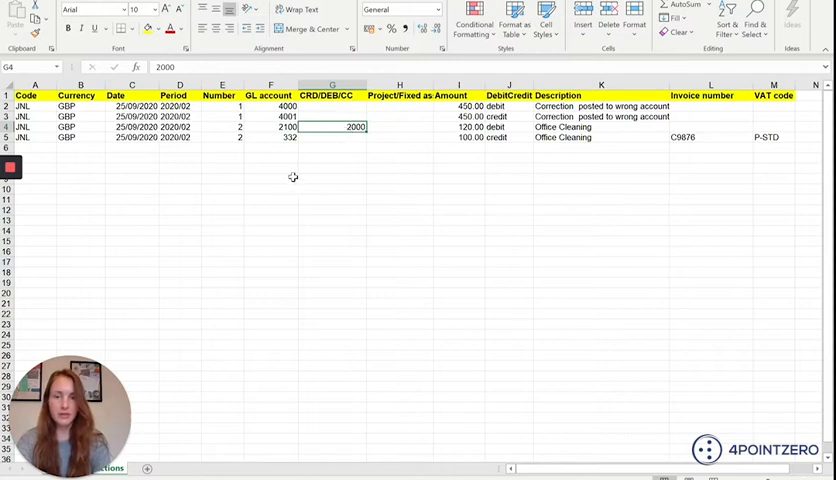
{"action": "left_click", "coordinate": [272, 136]}
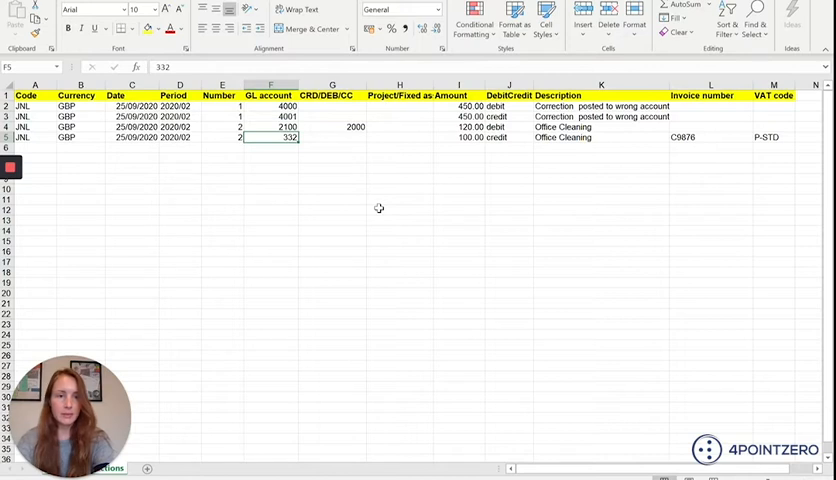
{"action": "type", "text": "7801"}
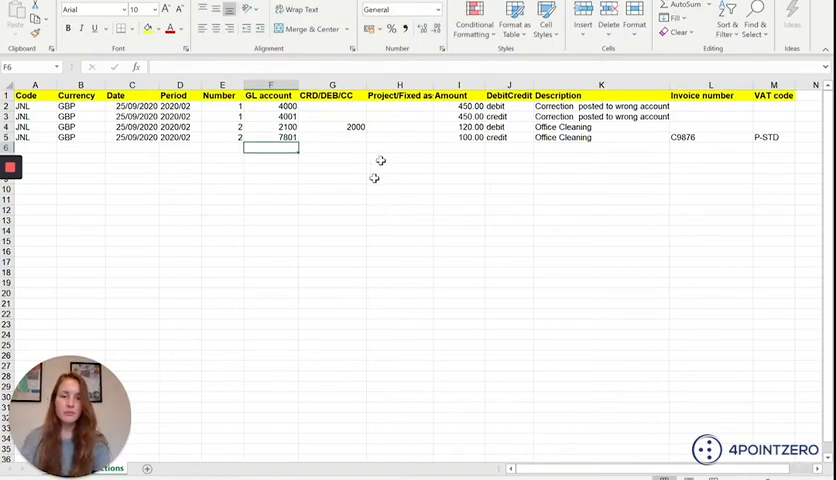
{"action": "mouse_move", "coordinate": [404, 120]}
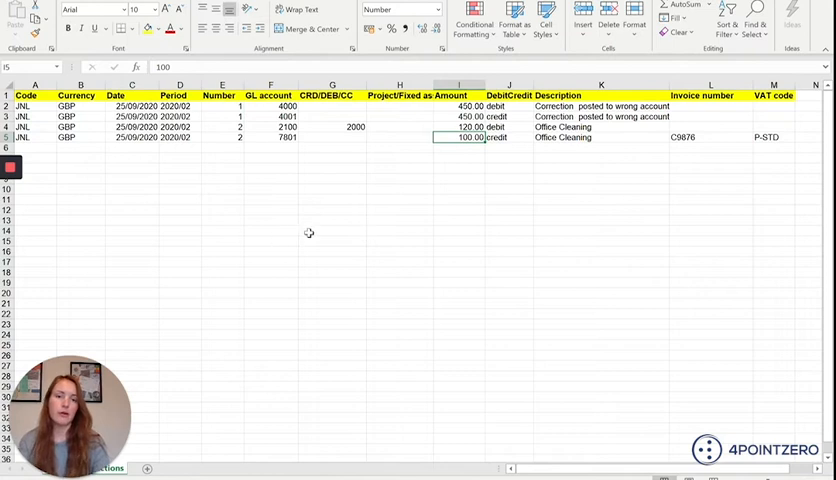
{"action": "mouse_move", "coordinate": [528, 184]}
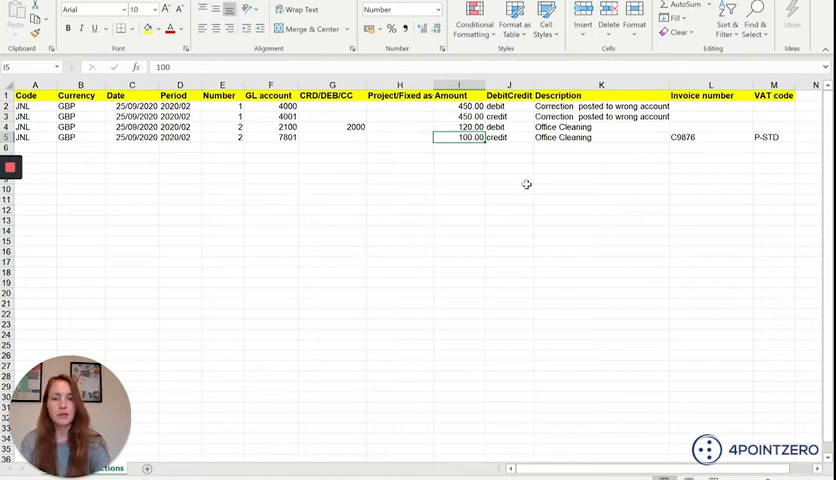
{"action": "mouse_move", "coordinate": [528, 184]}
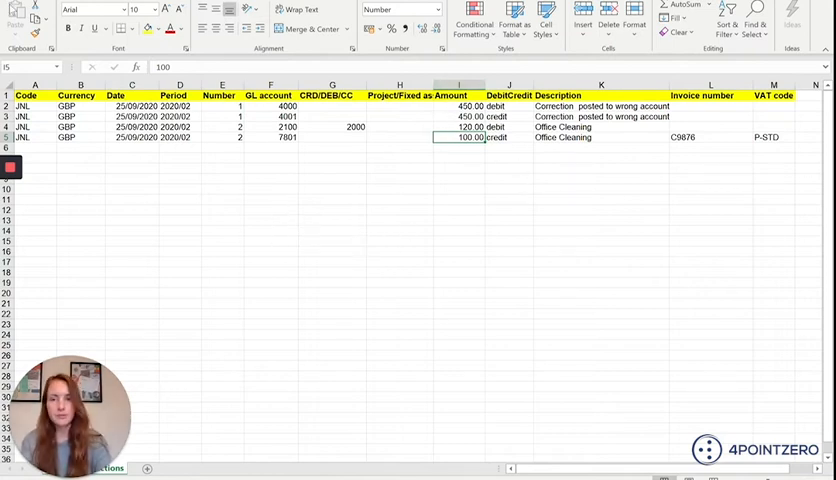
Save the edited sheet via Save As on This PC as 'Journal transactions'.
{"action": "left_click", "coordinate": [16, 10]}
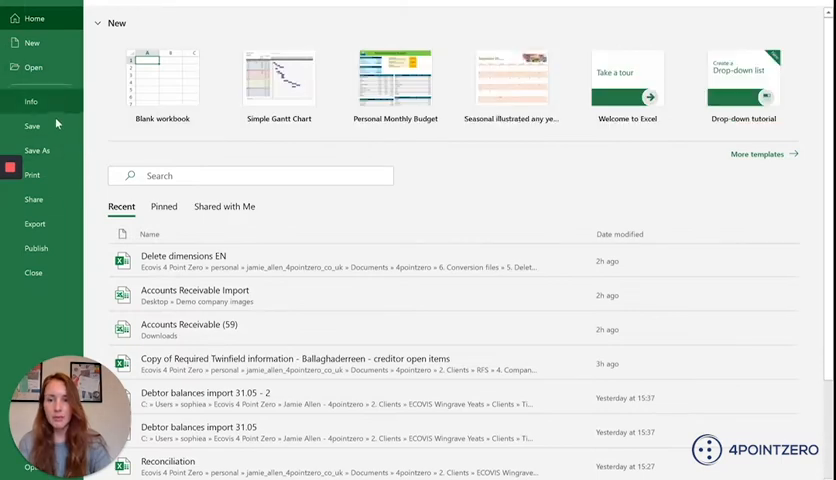
{"action": "left_click", "coordinate": [38, 150]}
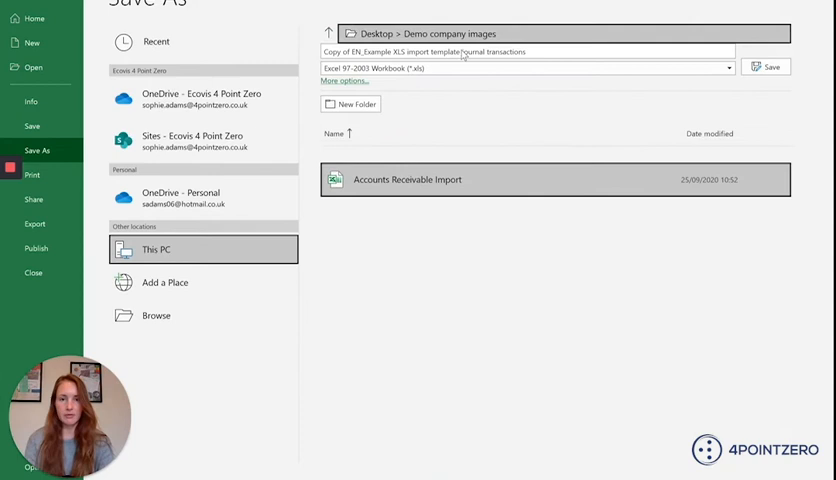
{"action": "type", "text": "Journ"}
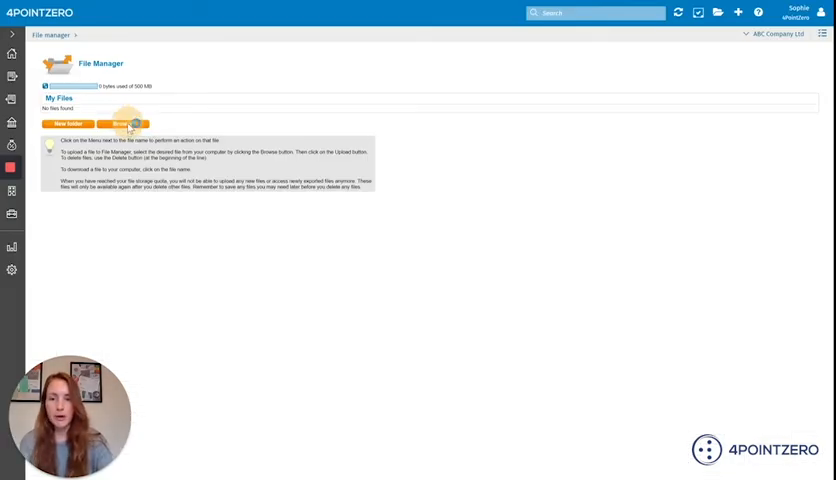
Browse to the Journal transactions file and upload it into File Manager's My Files.
{"action": "left_click", "coordinate": [122, 124]}
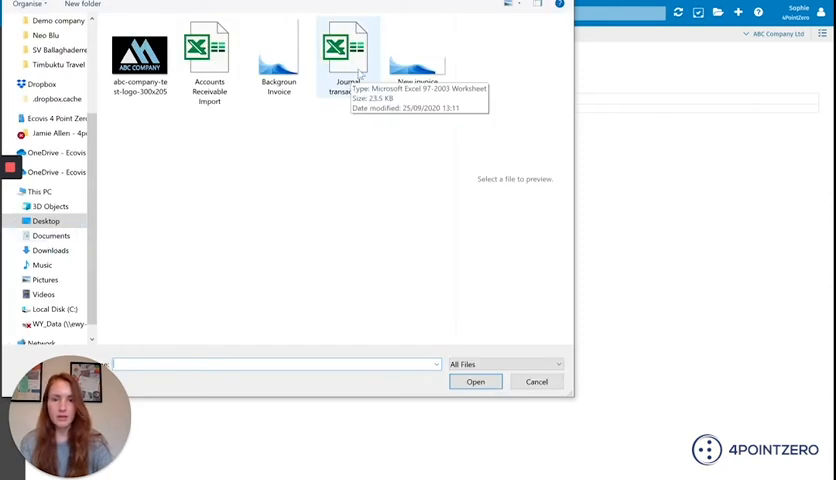
{"action": "left_click", "coordinate": [348, 50]}
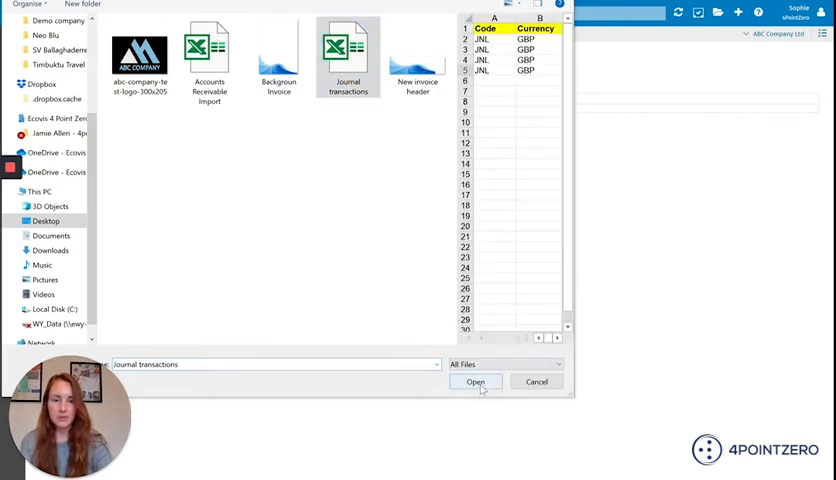
{"action": "left_click", "coordinate": [476, 380]}
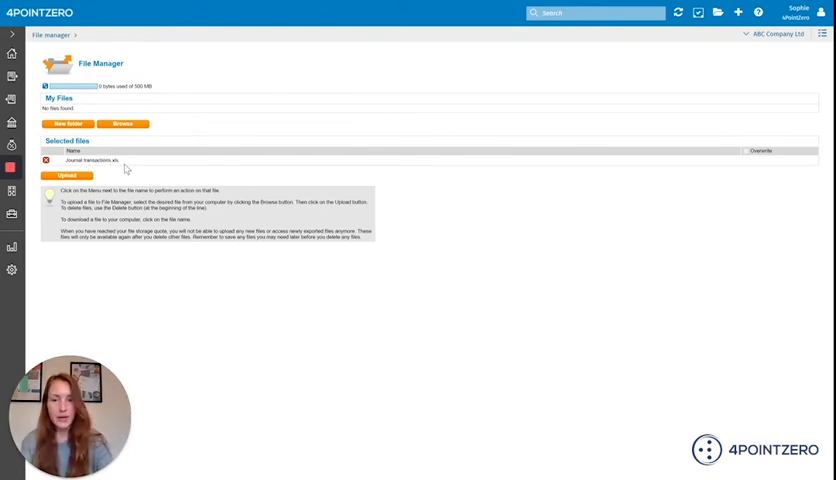
{"action": "left_click", "coordinate": [66, 176]}
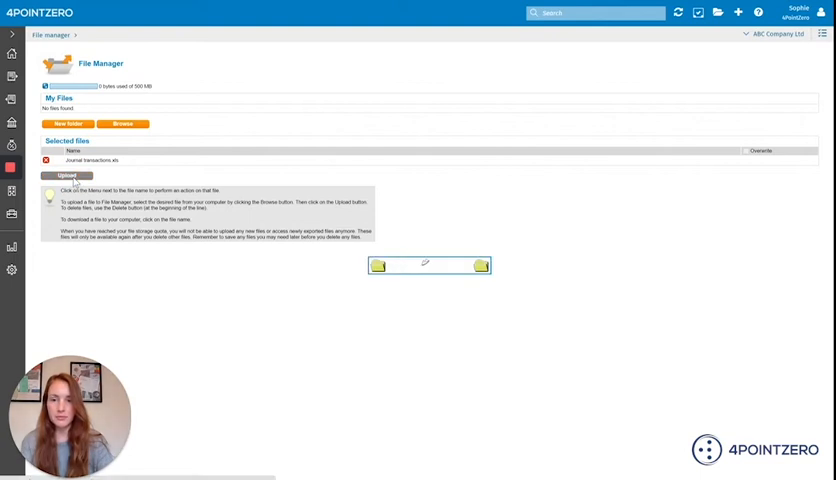
{"action": "left_click", "coordinate": [66, 176]}
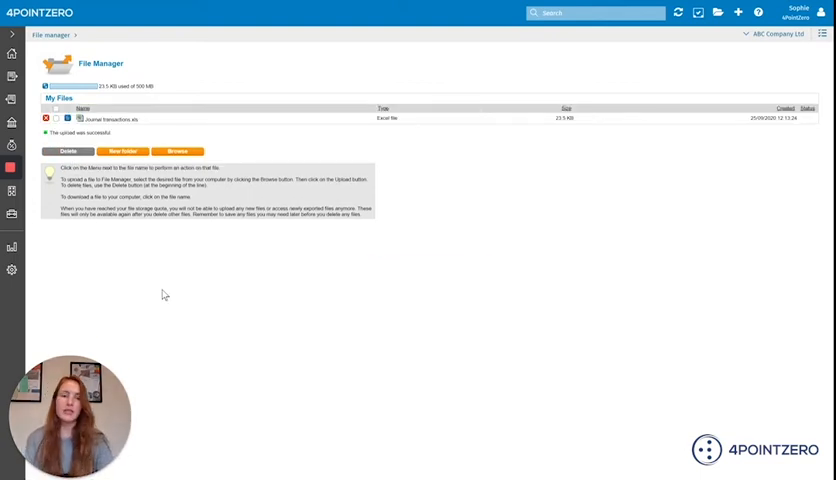
{"action": "mouse_move", "coordinate": [140, 356]}
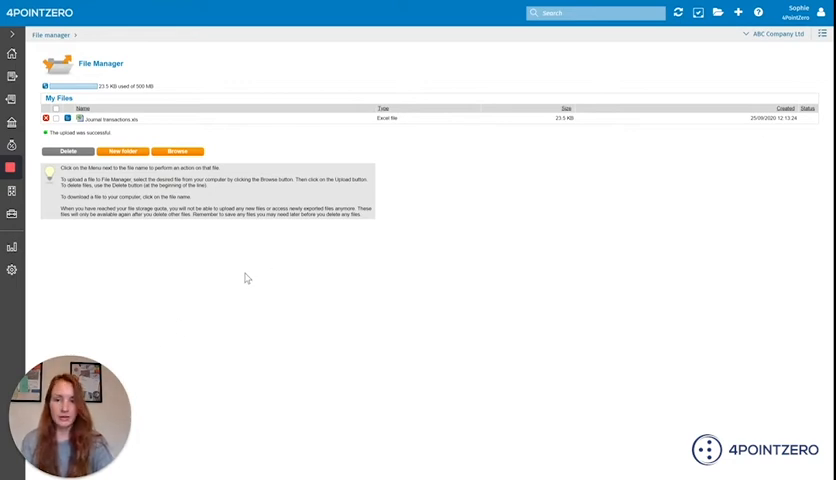
{"action": "mouse_move", "coordinate": [214, 316]}
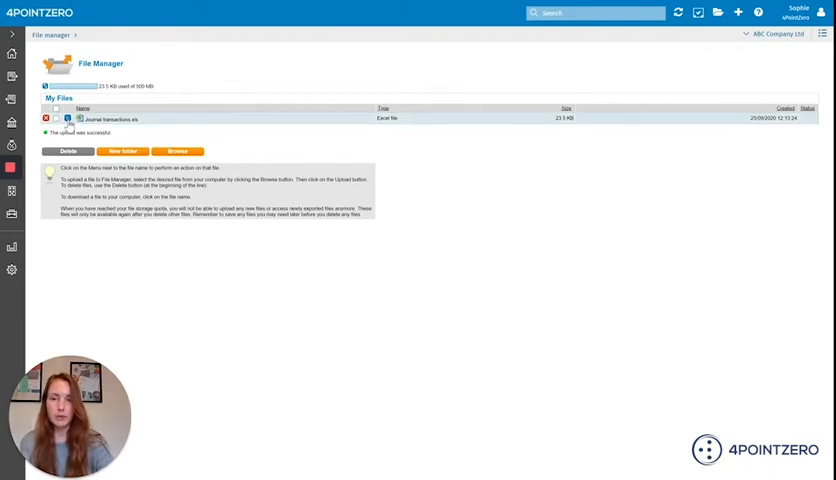
Select the uploaded CSV, choose the journal entries template and run the import.
{"action": "left_click", "coordinate": [76, 118]}
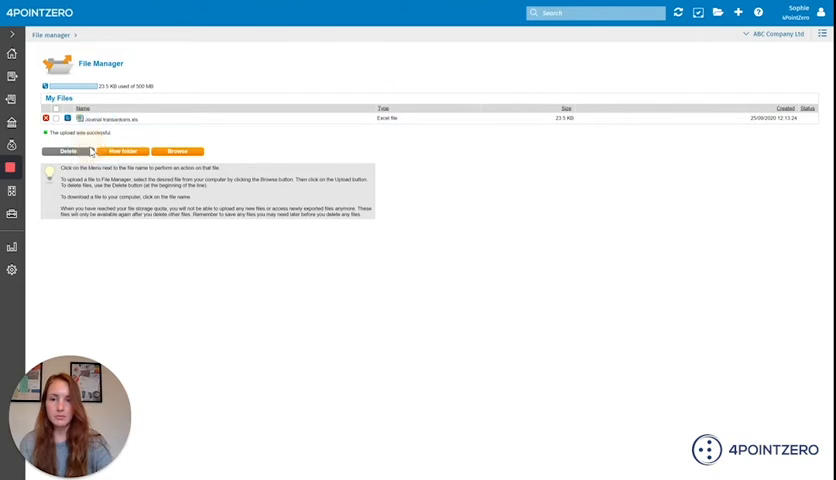
{"action": "left_click", "coordinate": [92, 118]}
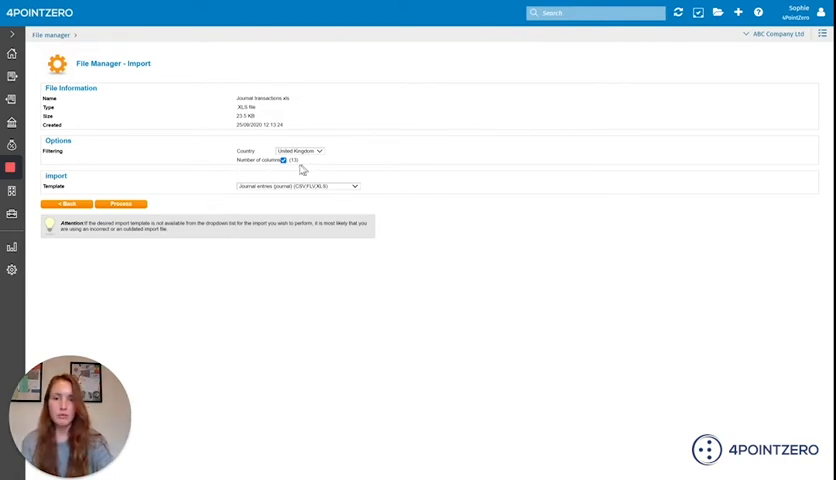
{"action": "mouse_move", "coordinate": [304, 168]}
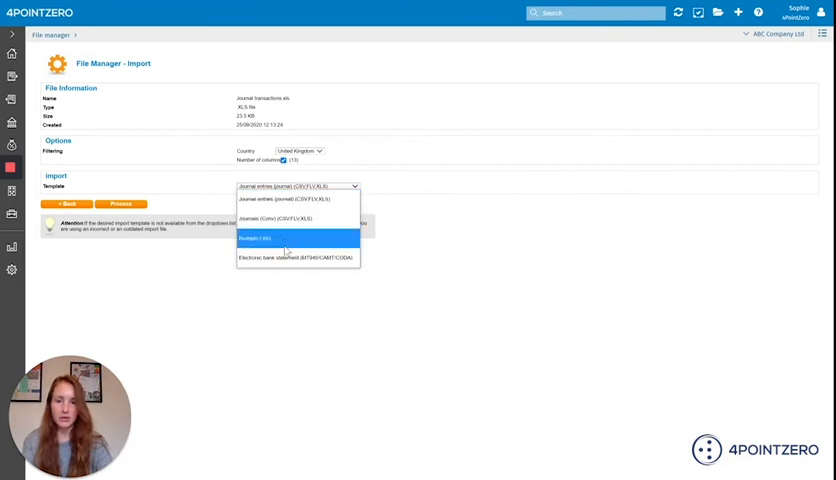
{"action": "mouse_move", "coordinate": [296, 256]}
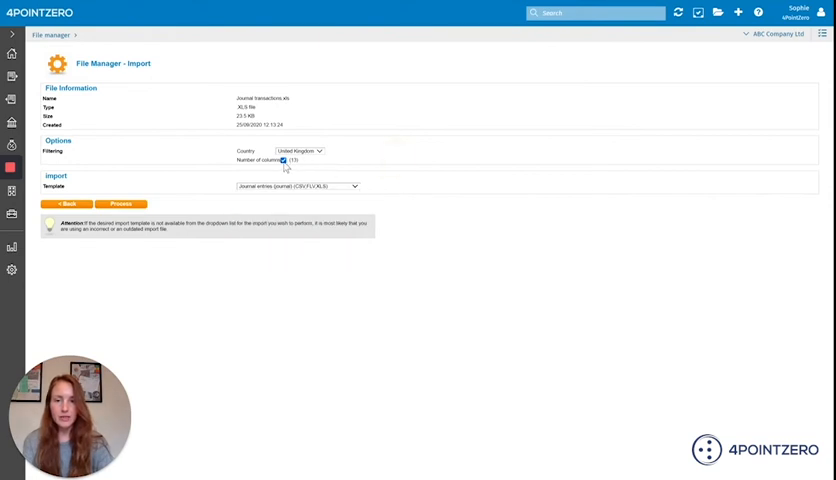
{"action": "left_click", "coordinate": [284, 160]}
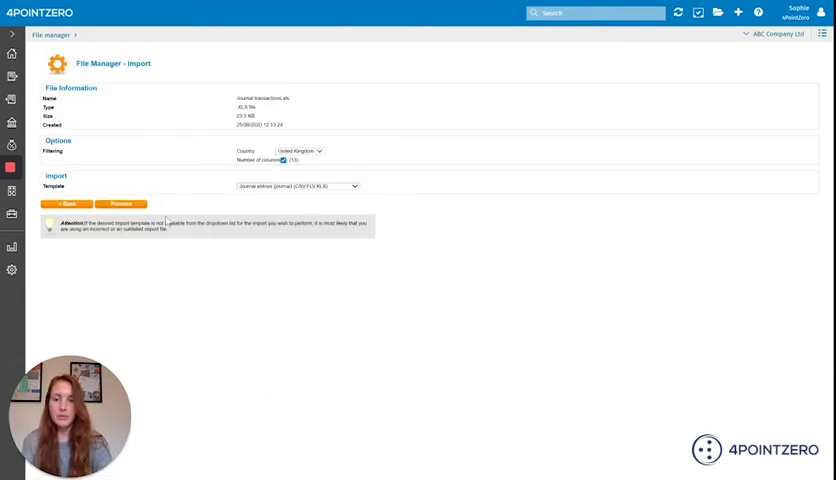
{"action": "left_click", "coordinate": [122, 204]}
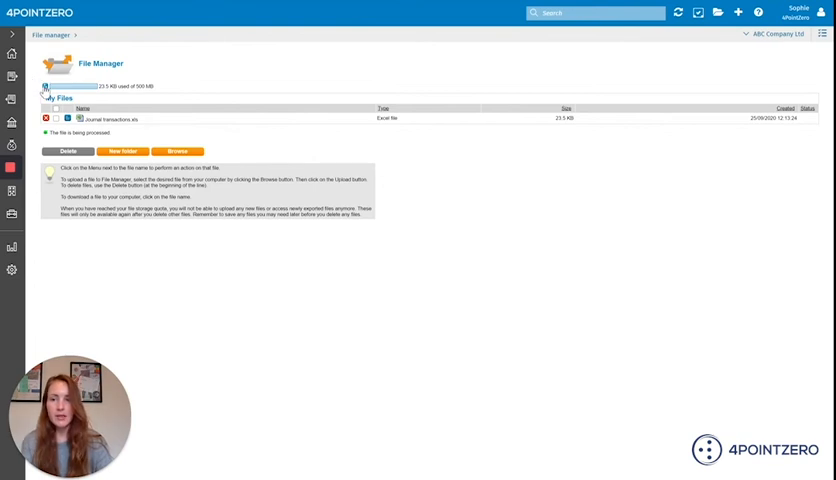
{"action": "mouse_move", "coordinate": [44, 90]}
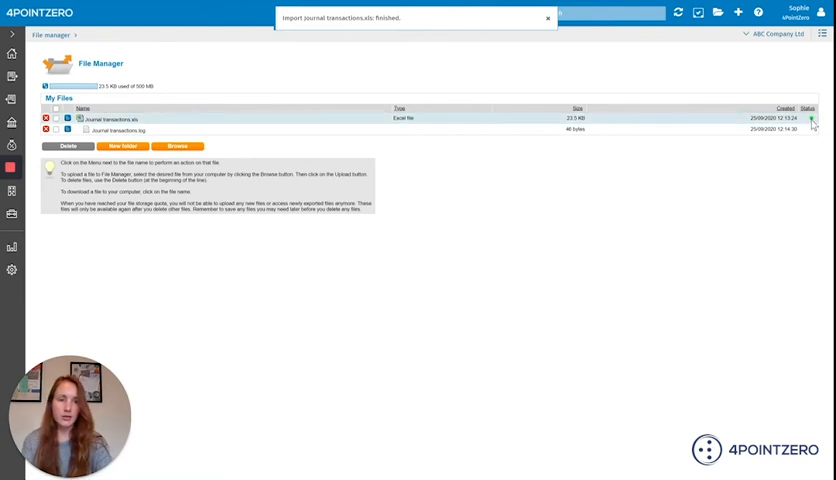
Open the .log file produced by the finished Journal transactions import.
{"action": "left_click", "coordinate": [548, 18]}
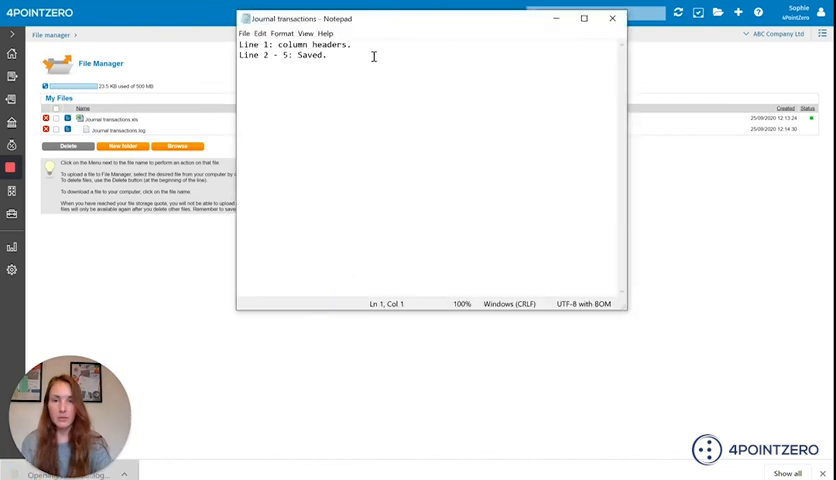
{"action": "mouse_move", "coordinate": [446, 266]}
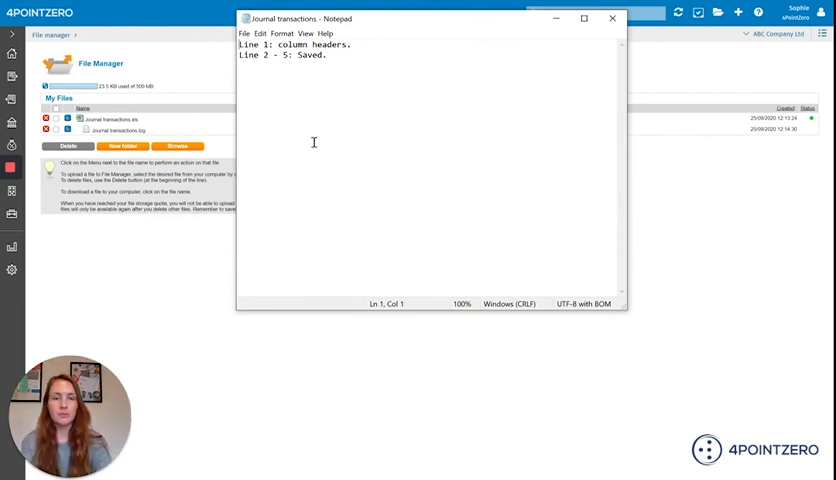
{"action": "mouse_move", "coordinate": [614, 38]}
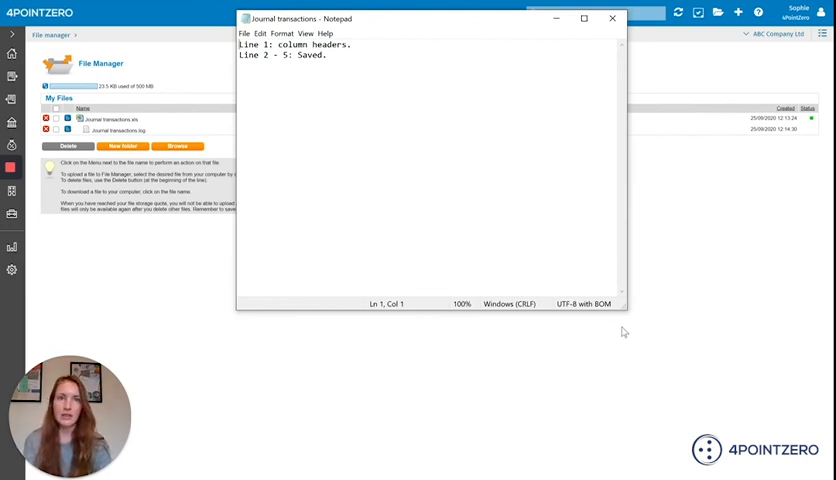
{"action": "mouse_move", "coordinate": [588, 344]}
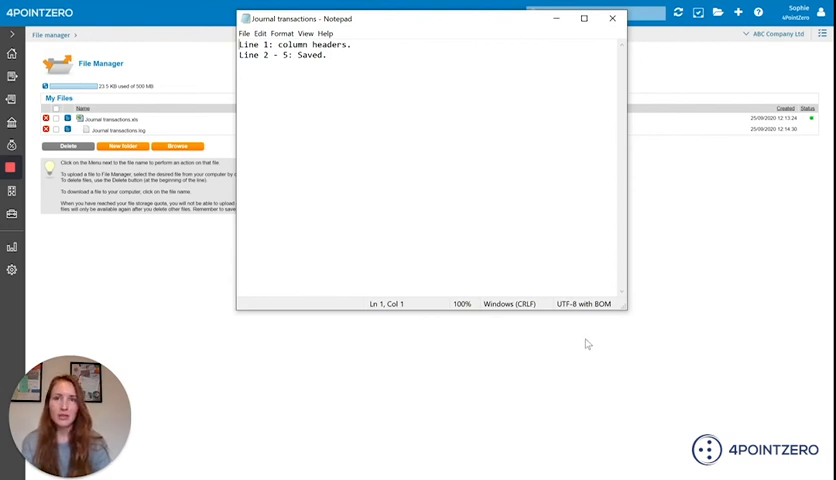
{"action": "mouse_move", "coordinate": [584, 350]}
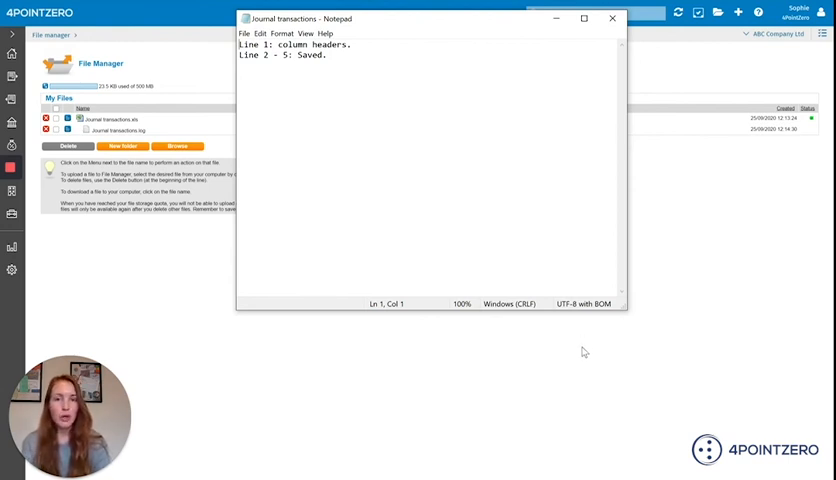
{"action": "mouse_move", "coordinate": [588, 354]}
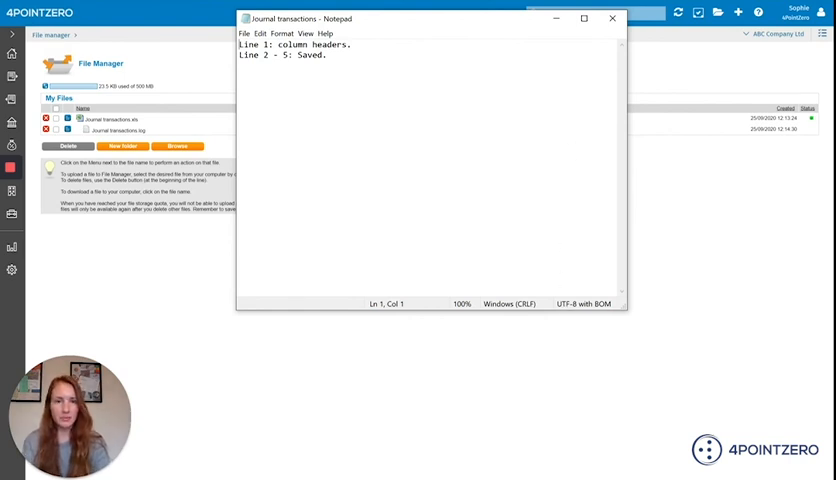
Close the Notepad import log after confirming lines 2–5 were saved.
{"action": "left_click", "coordinate": [612, 20]}
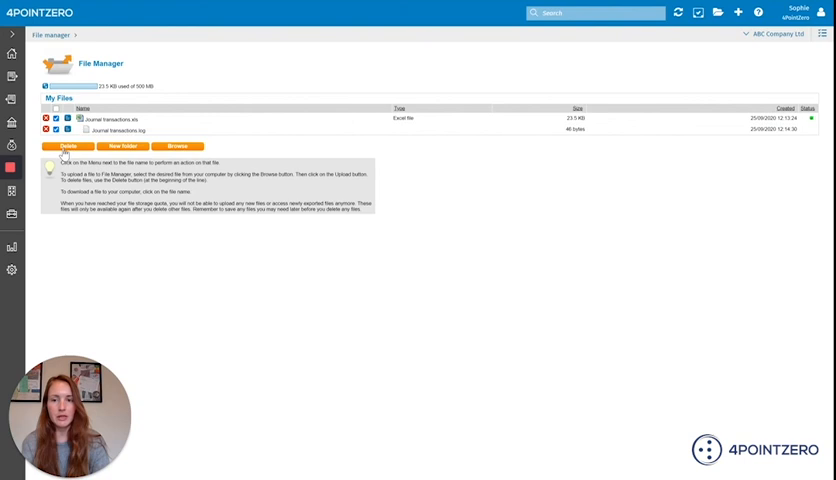
Delete the journal transactions file and its log so My Files is empty.
{"action": "left_click", "coordinate": [64, 146]}
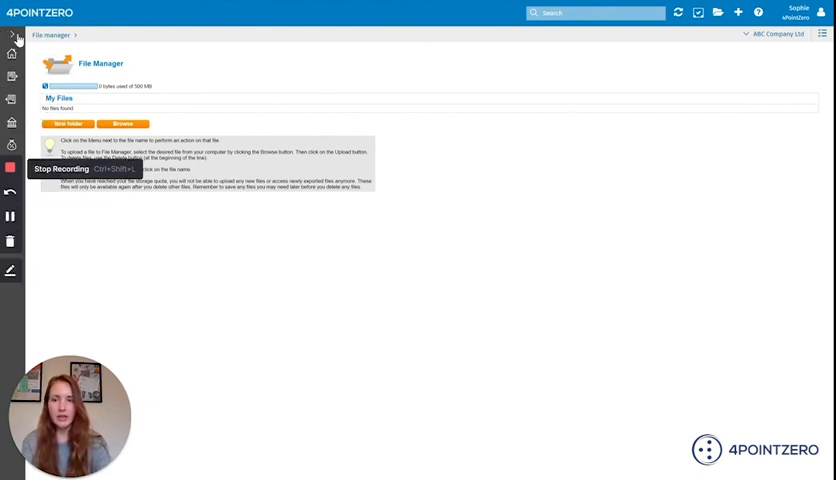
Navigate Financial professionals > Transactions > Provisional transactions and list the imported Journal entries.
{"action": "left_click", "coordinate": [12, 36]}
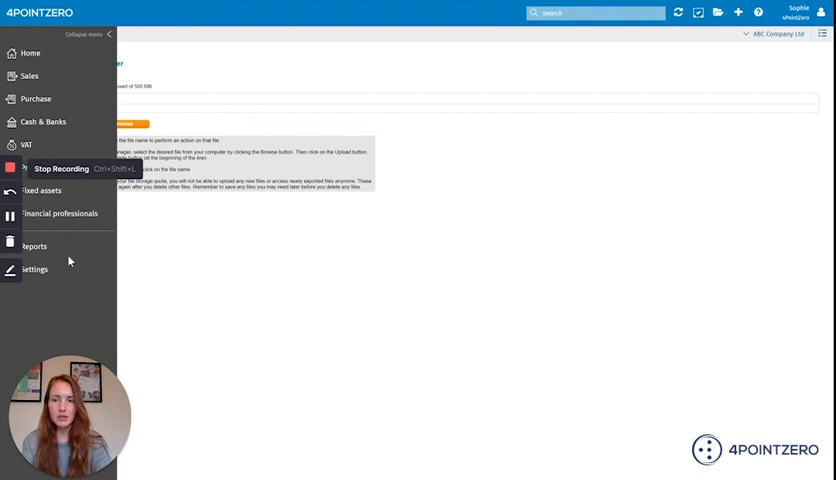
{"action": "left_click", "coordinate": [58, 212]}
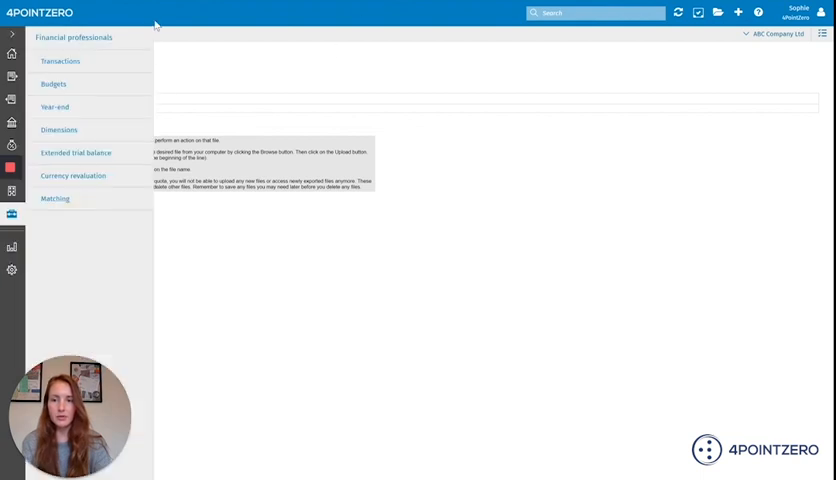
{"action": "left_click", "coordinate": [60, 60]}
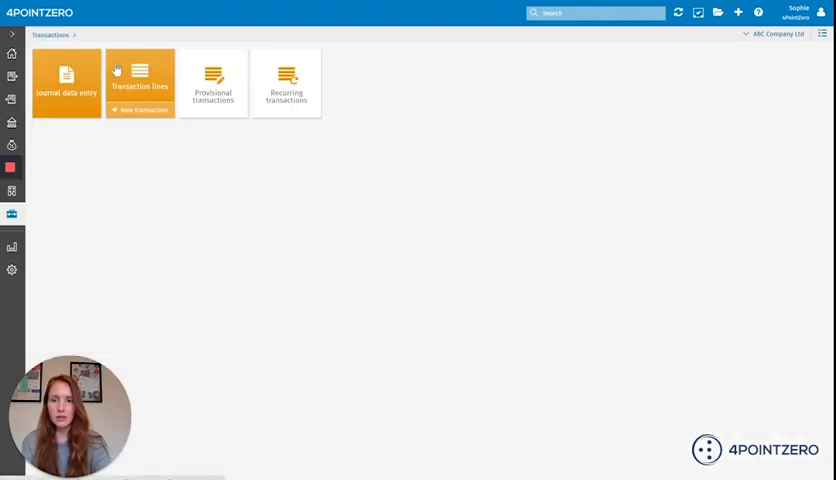
{"action": "mouse_move", "coordinate": [228, 104]}
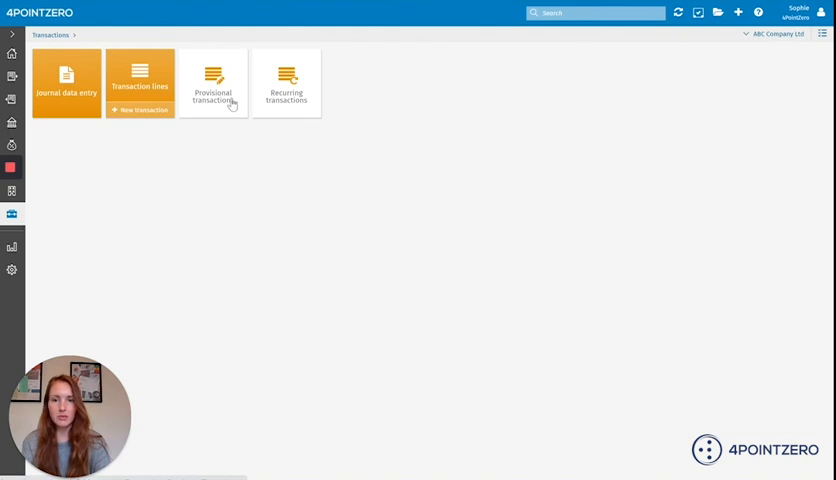
{"action": "left_click", "coordinate": [212, 82]}
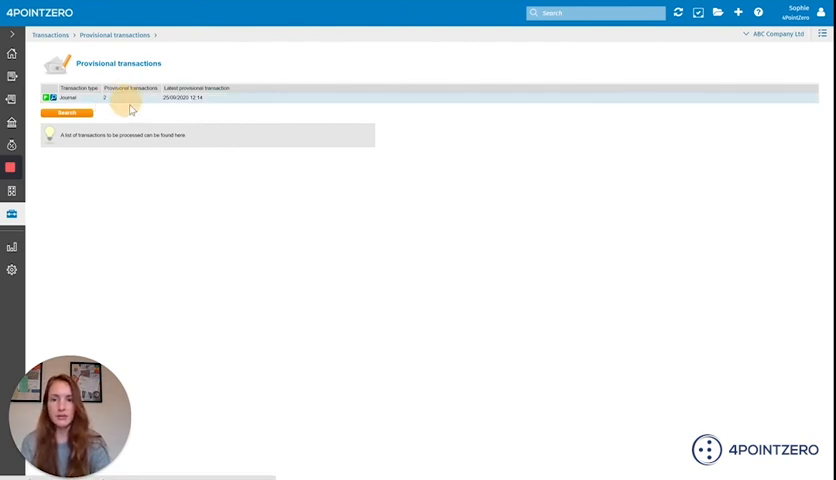
{"action": "left_click", "coordinate": [66, 112]}
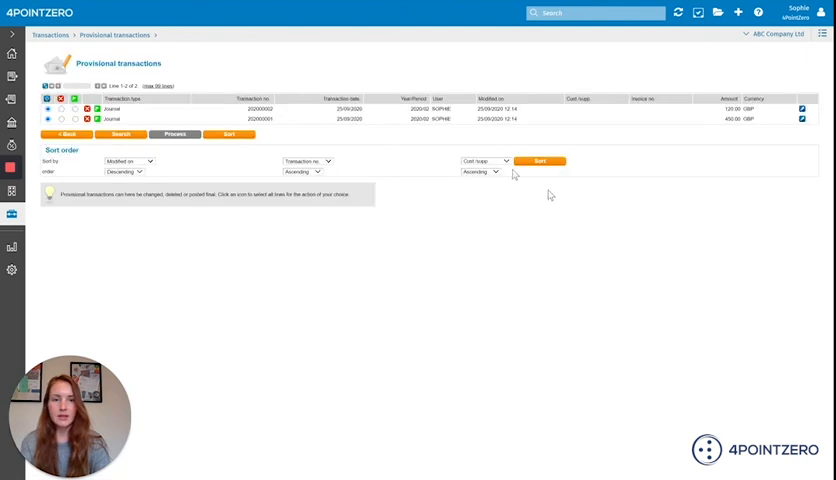
{"action": "mouse_move", "coordinate": [524, 150]}
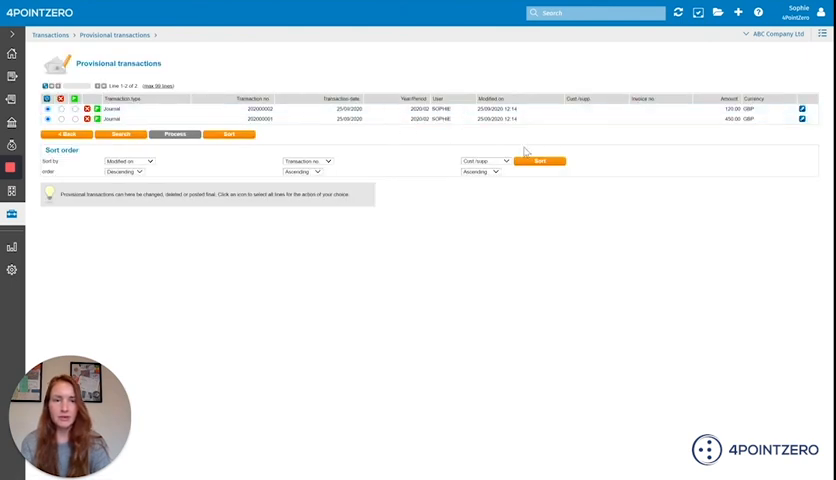